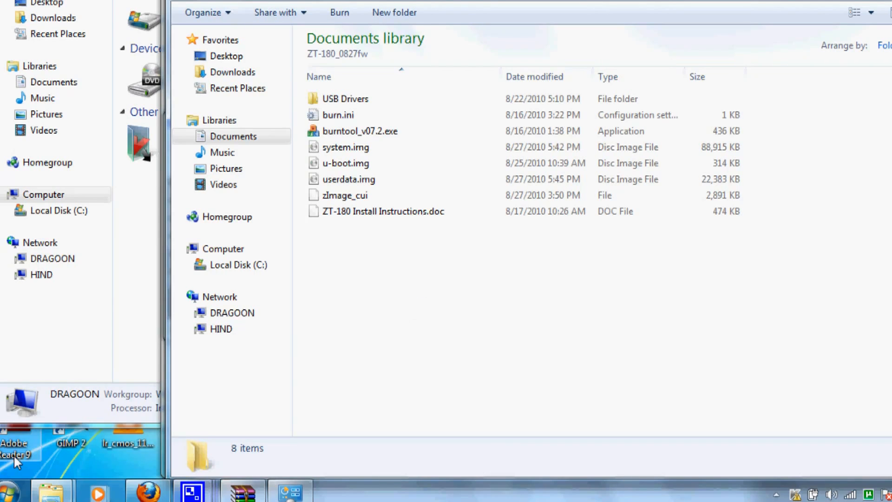
Step: Open Control Panel and show the Devices and Printers page
click(11, 489)
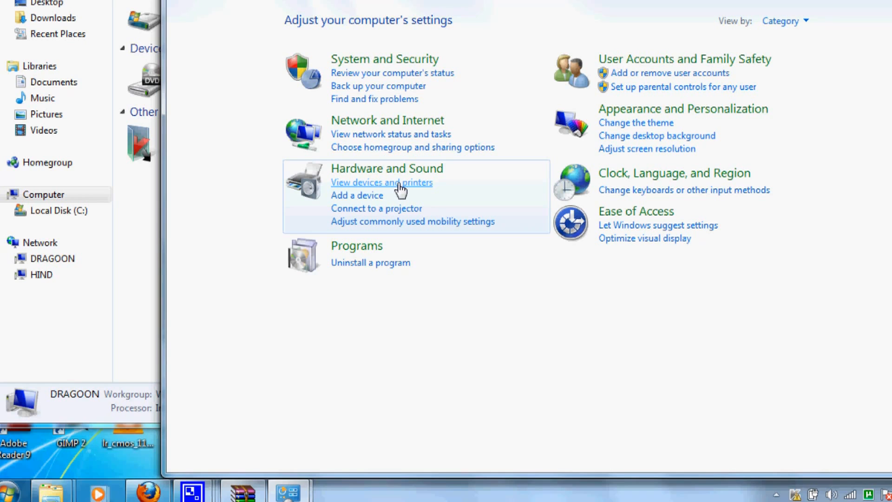
click(381, 182)
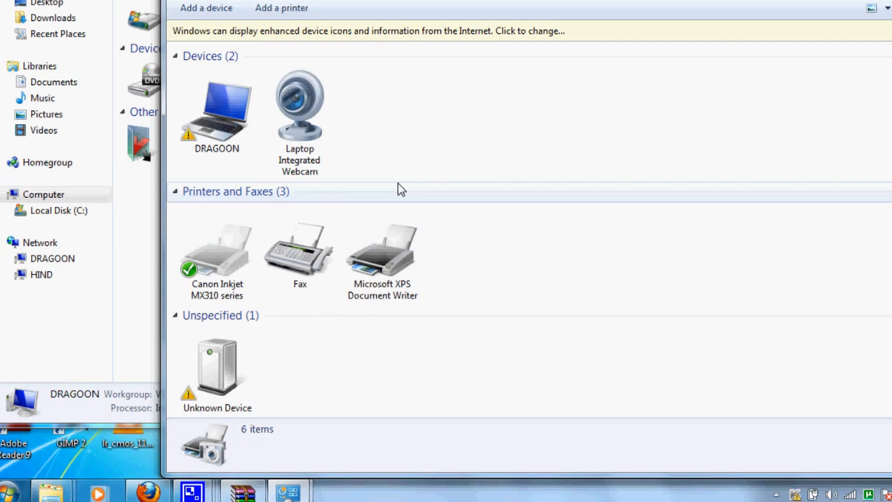
Step: Open the Unknown Device's hardware function properties, showing drivers not installed (Code 28)
click(216, 370)
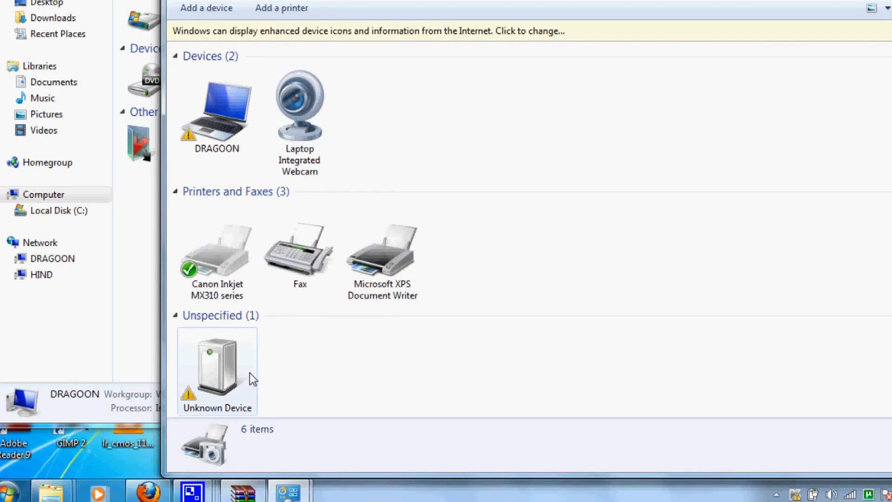
mouse_move(245, 375)
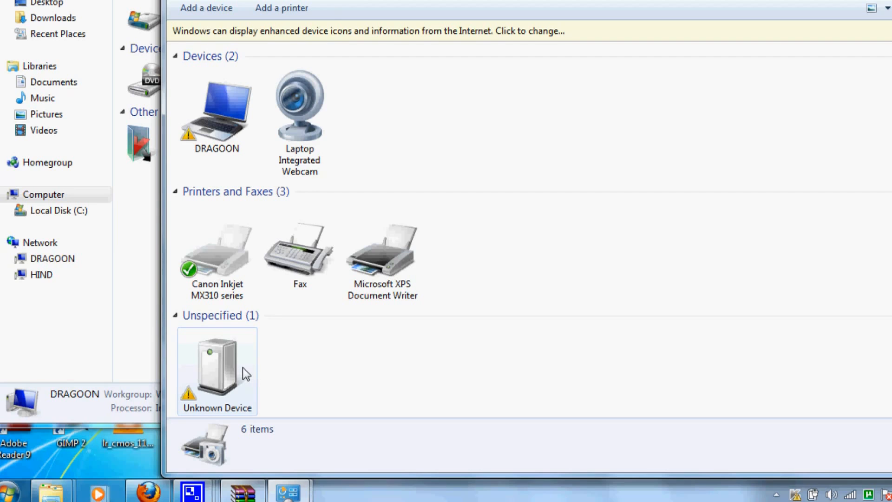
right_click(216, 364)
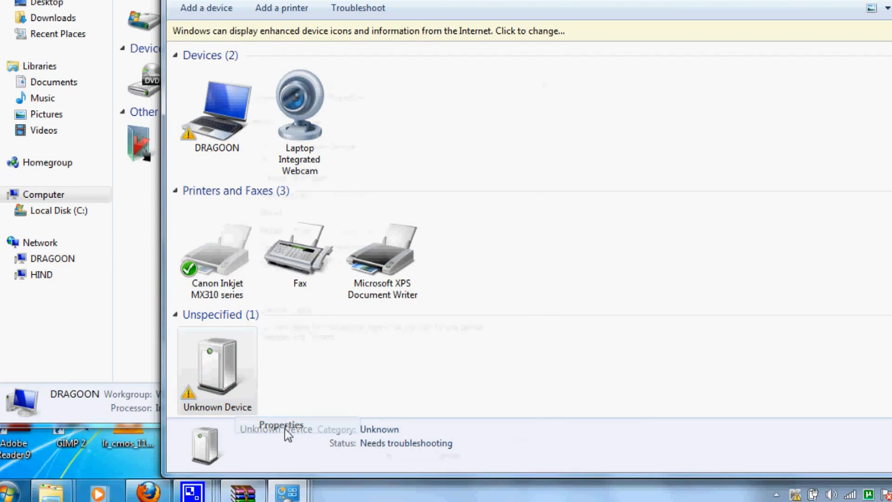
click(280, 424)
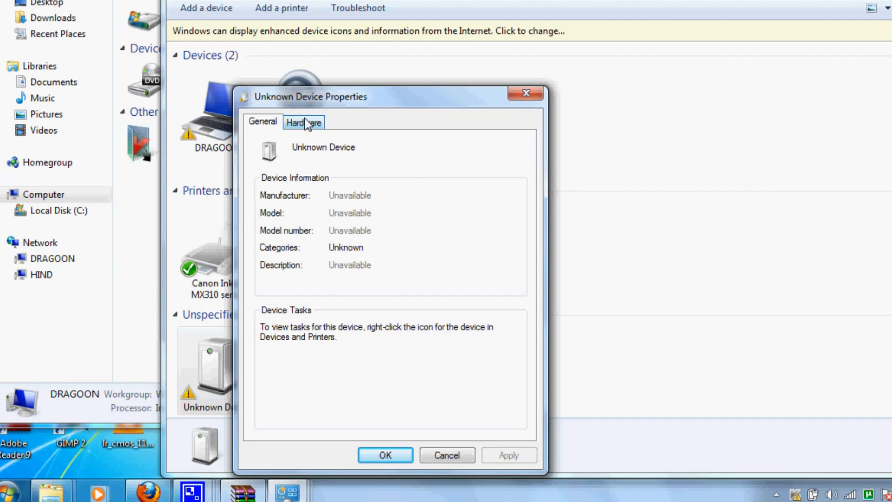
click(303, 121)
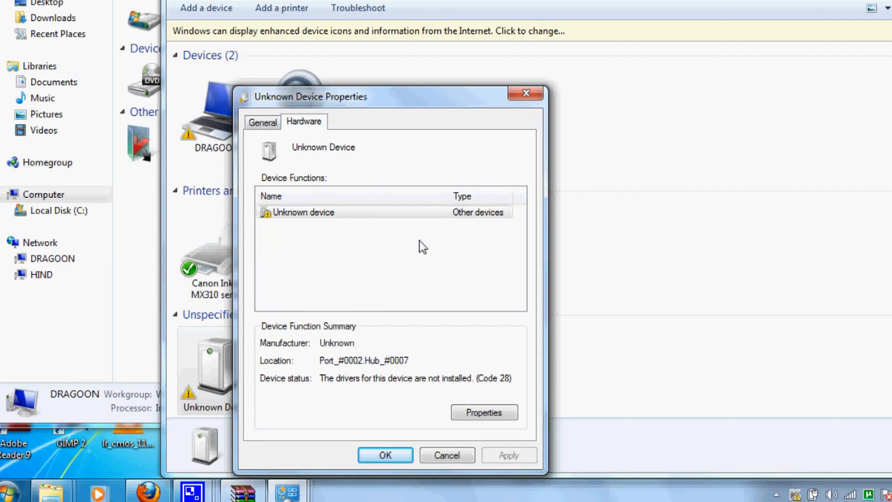
click(483, 412)
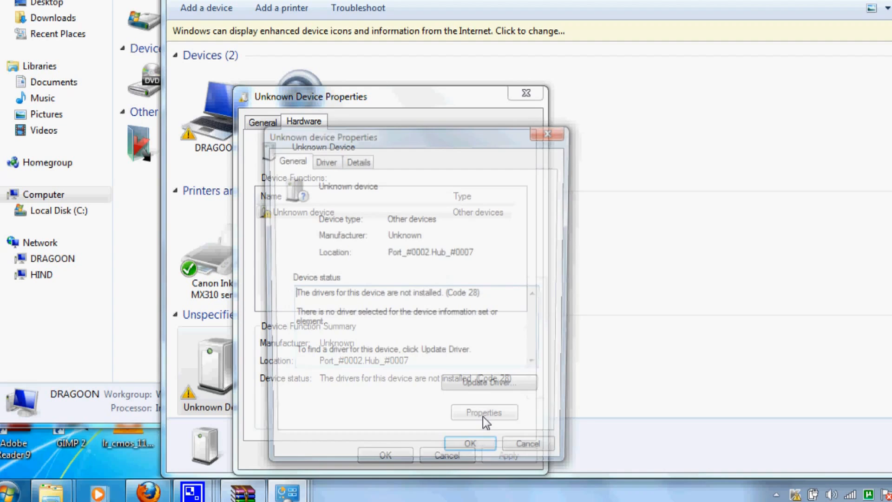
click(484, 412)
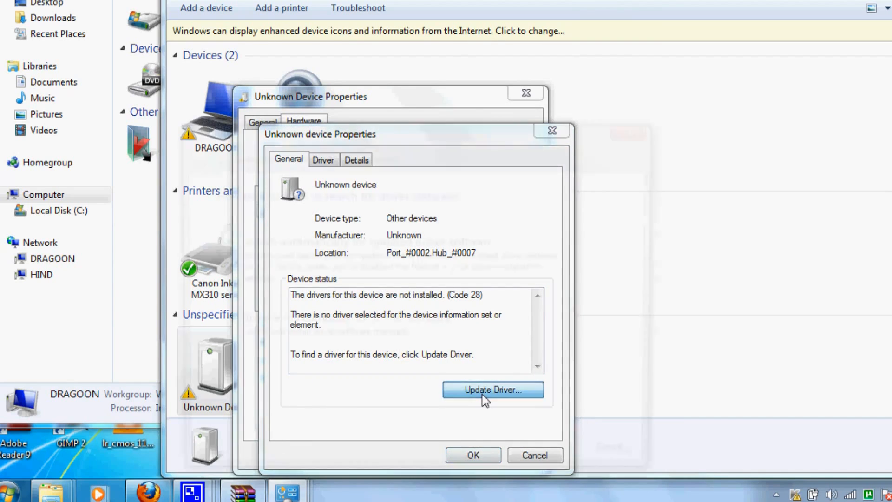
Step: Browse for driver software and select Documents > Zenithink > Firmware > ZT-180_0827fw > USB Drivers
click(491, 390)
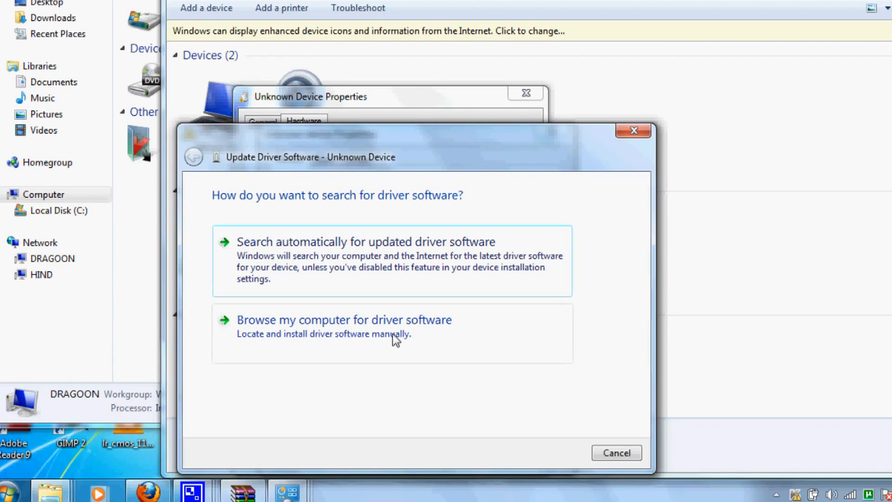
mouse_move(391, 333)
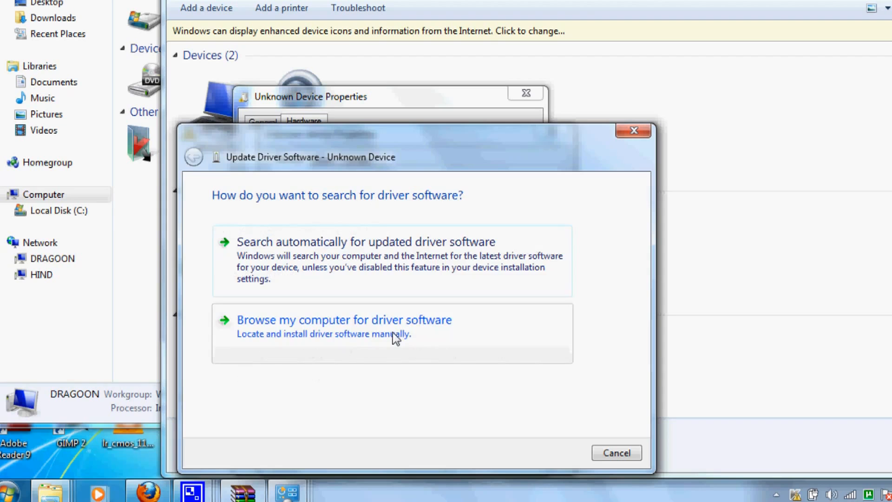
click(344, 319)
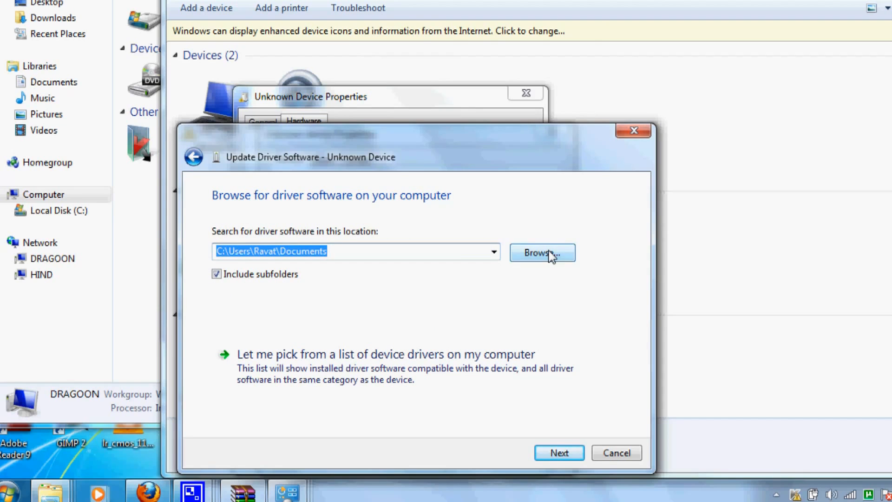
click(540, 253)
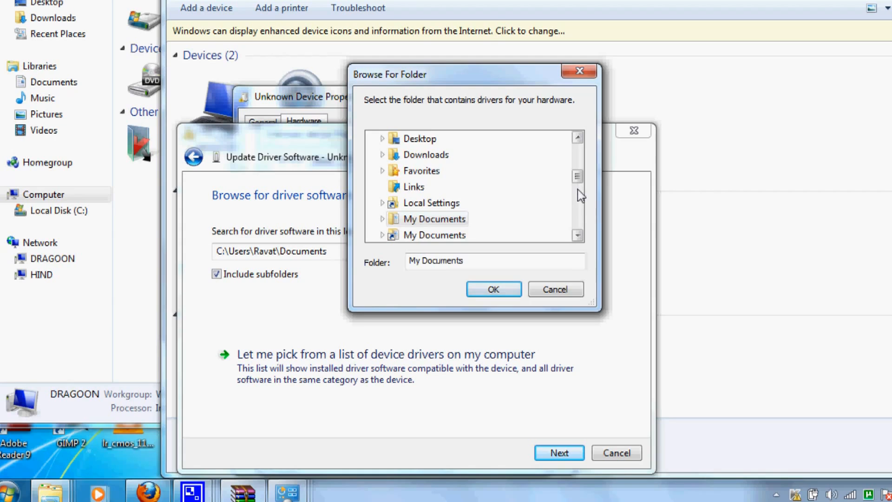
scroll(up, 3)
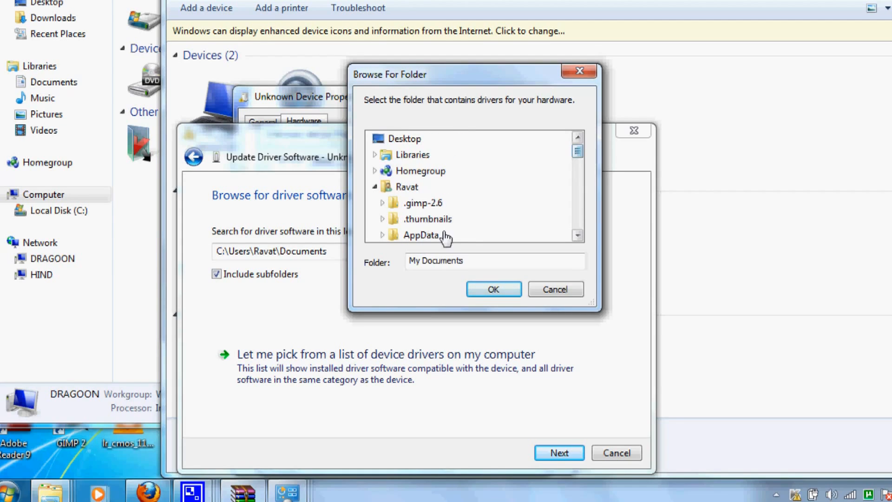
click(413, 155)
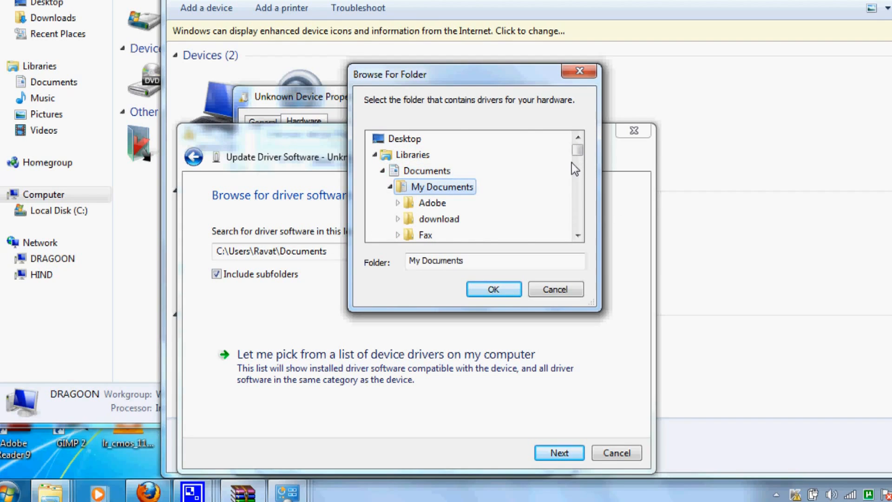
scroll(down, 3)
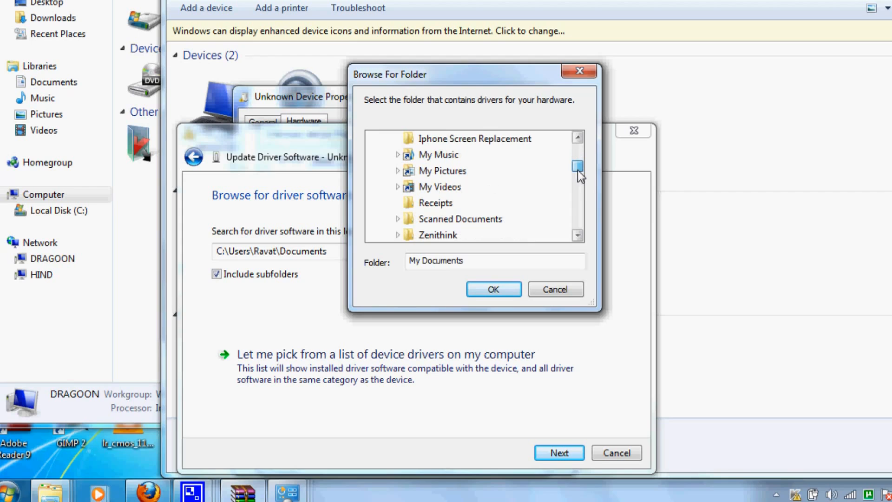
click(438, 234)
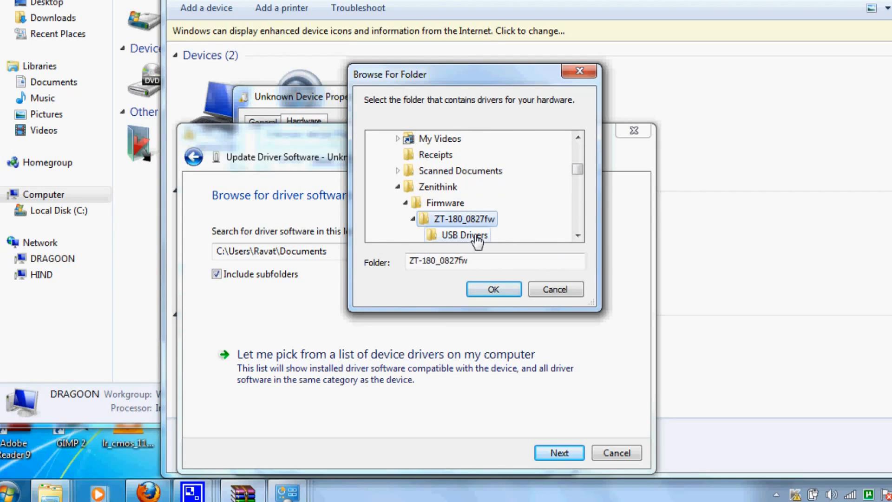
click(466, 235)
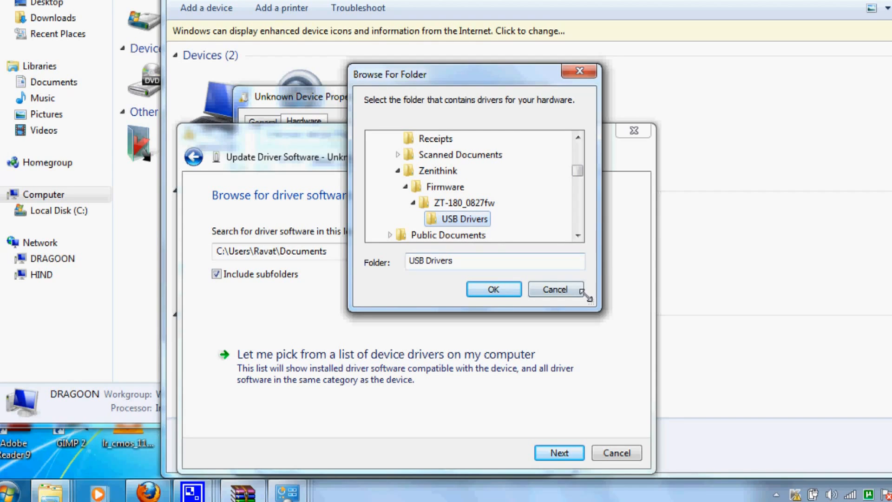
mouse_move(52, 488)
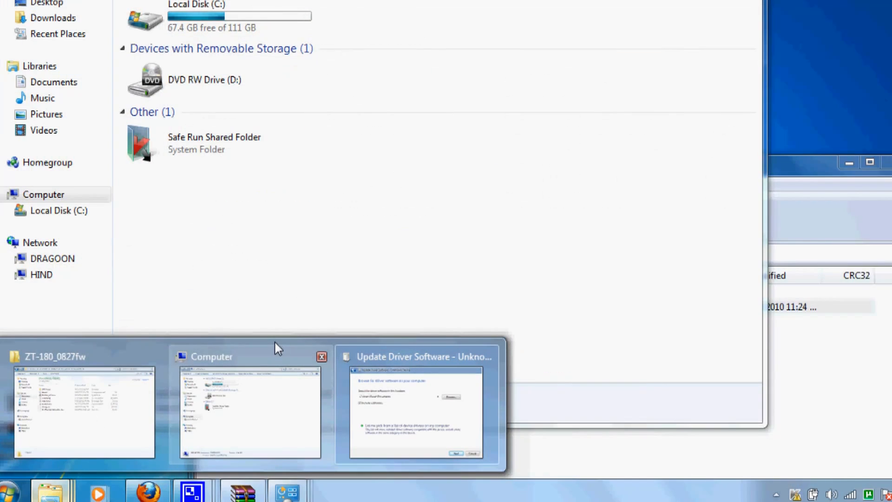
Step: Preview the ZT-180_0827fw window, then confirm USB Drivers as the driver search folder
click(83, 410)
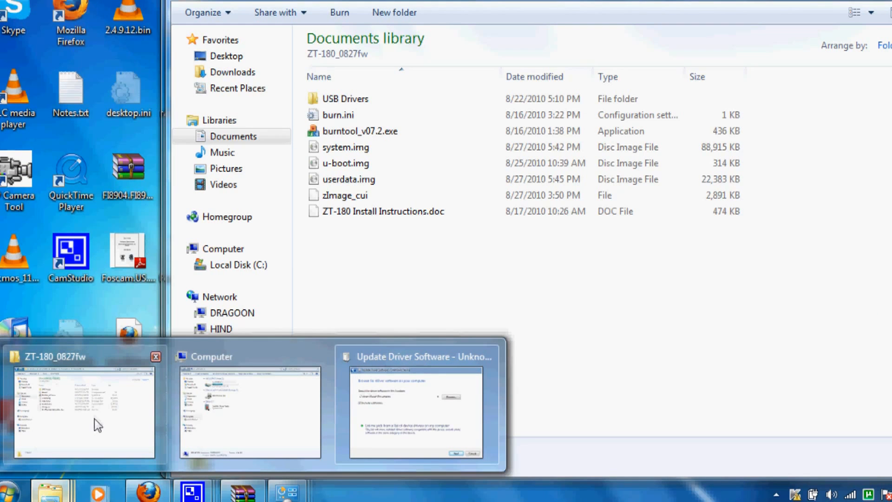
mouse_move(101, 402)
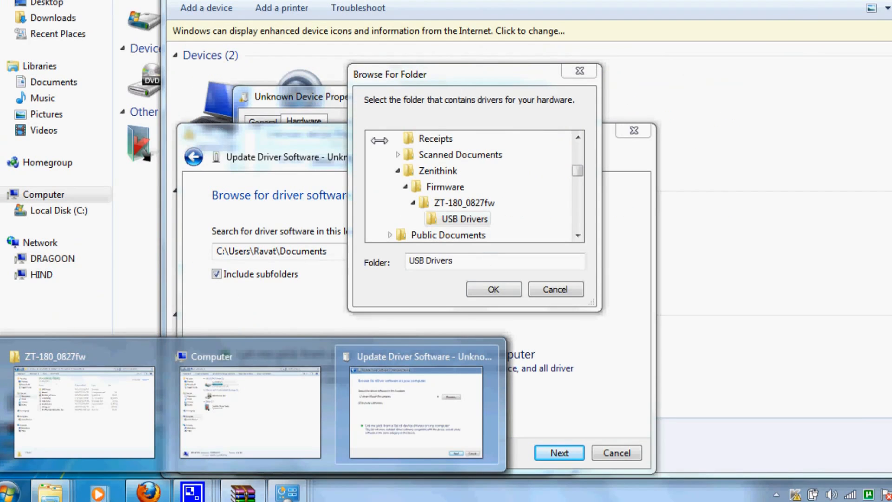
click(492, 289)
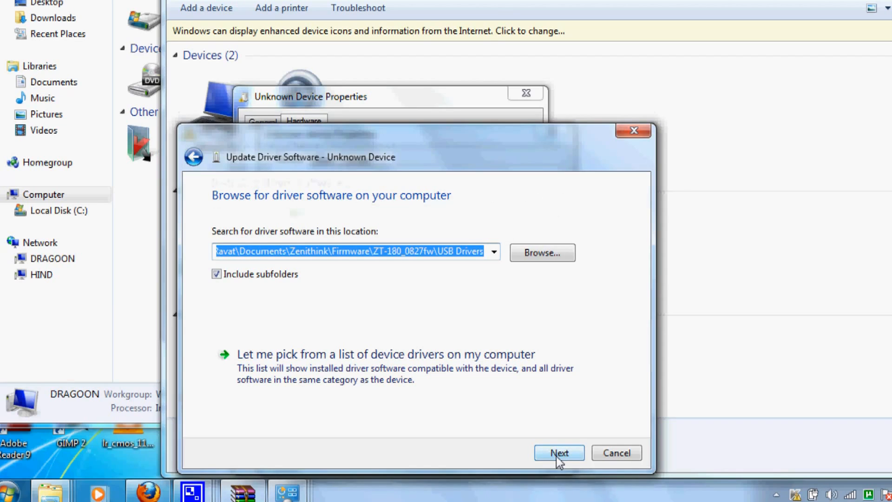
Step: Search the USB Drivers folder and install the unverified driver anyway
click(558, 452)
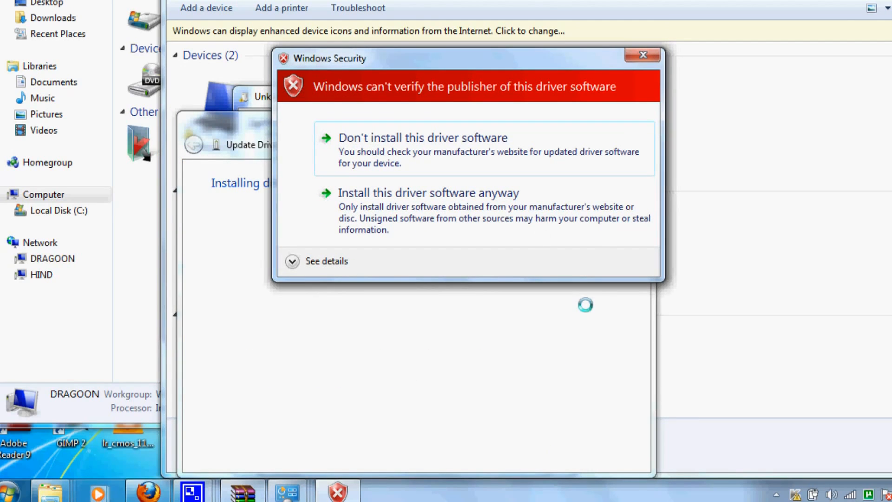
mouse_move(537, 205)
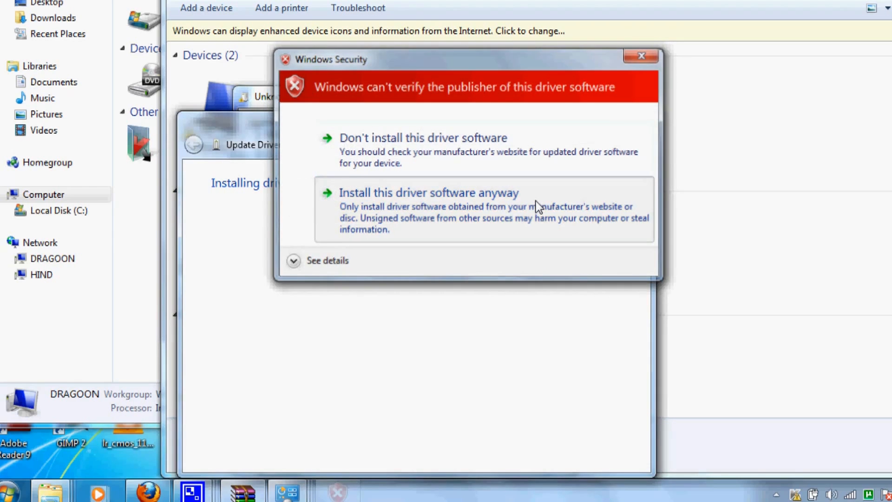
click(429, 193)
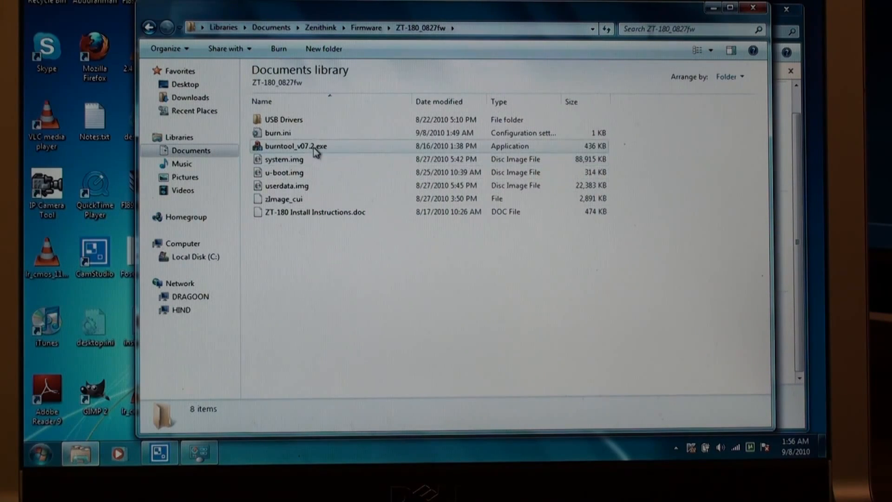
mouse_move(296, 147)
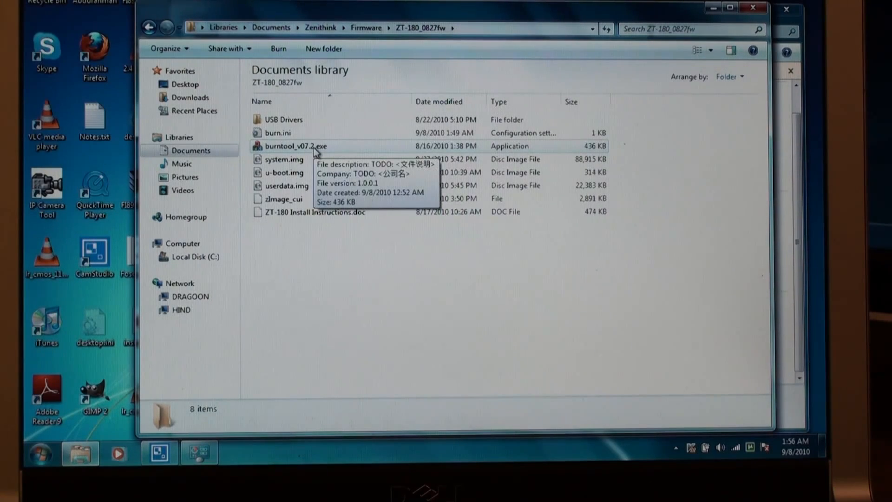
Step: Launch burntool_v07.2.exe from the ZT-180_0827fw folder
click(294, 147)
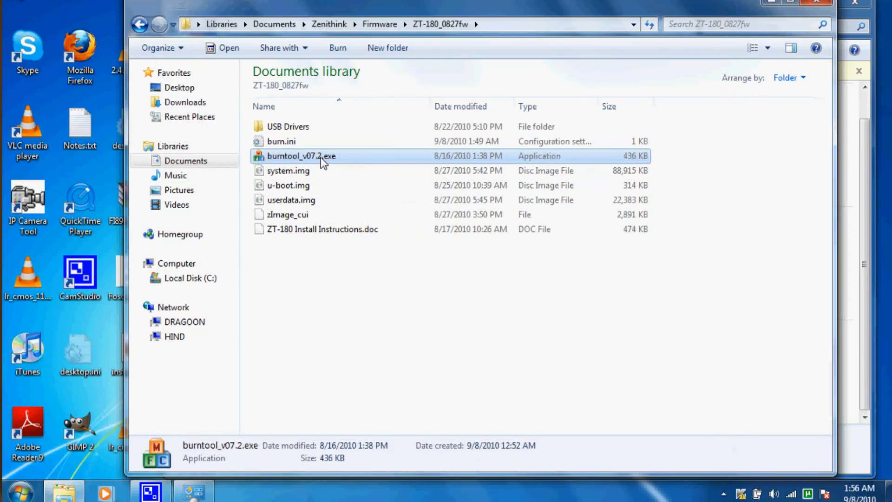
double_click(301, 157)
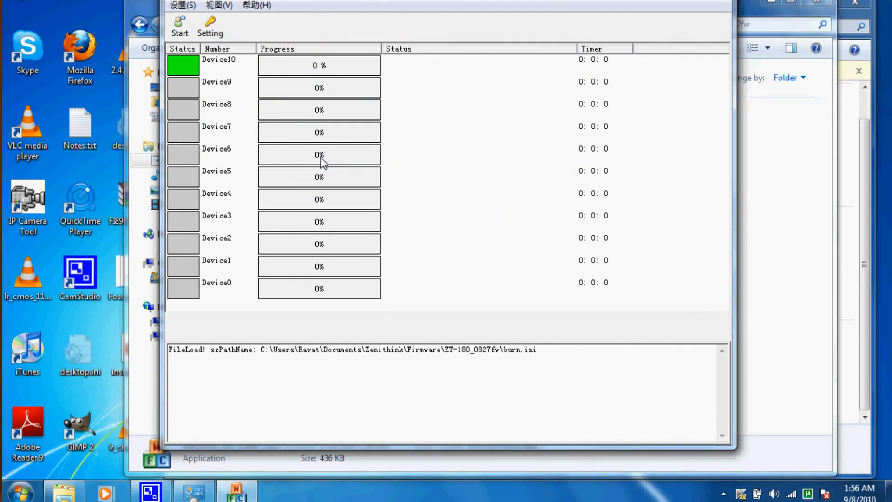
mouse_move(195, 70)
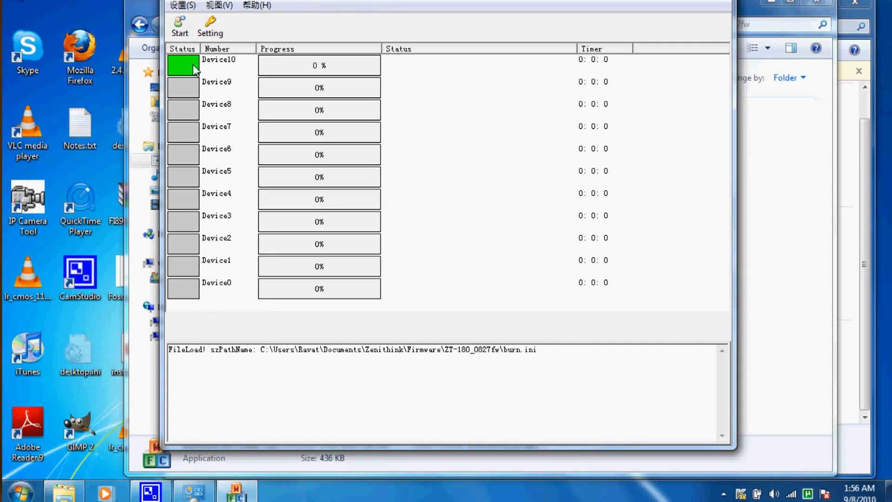
mouse_move(206, 80)
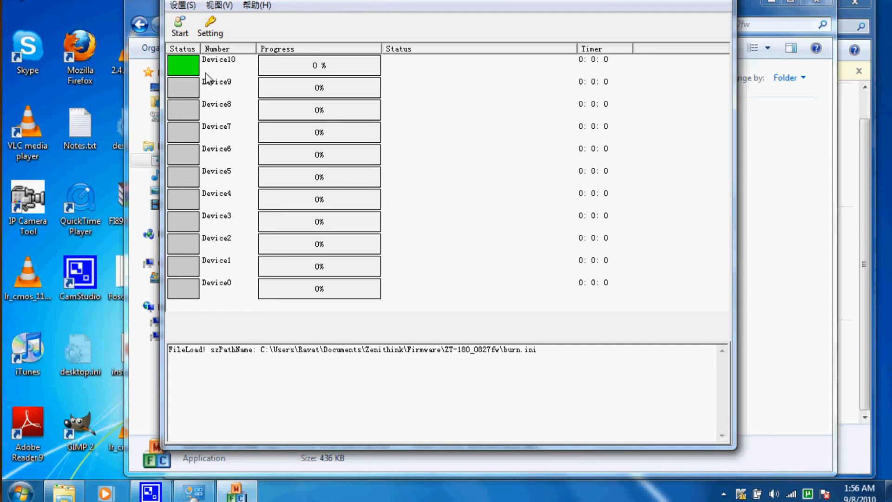
Step: In burn settings, set the Linux kernel entry to zImage_cui from ZT-180_0827fw
click(209, 25)
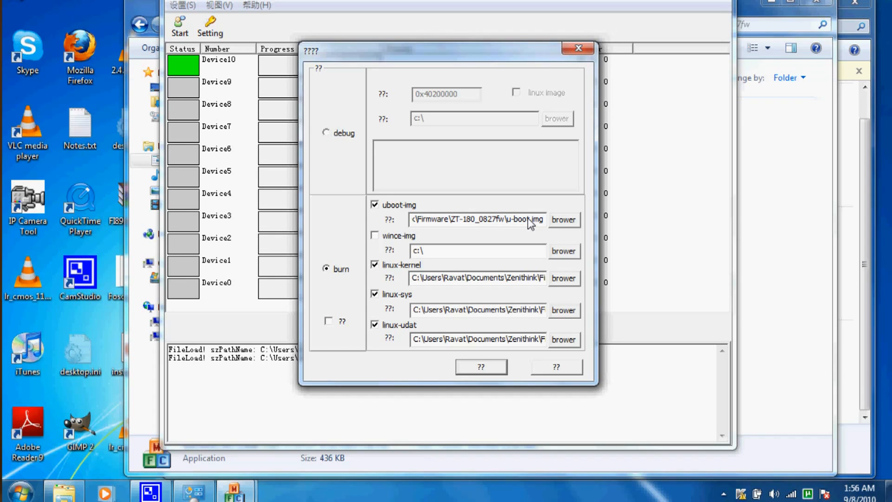
mouse_move(489, 220)
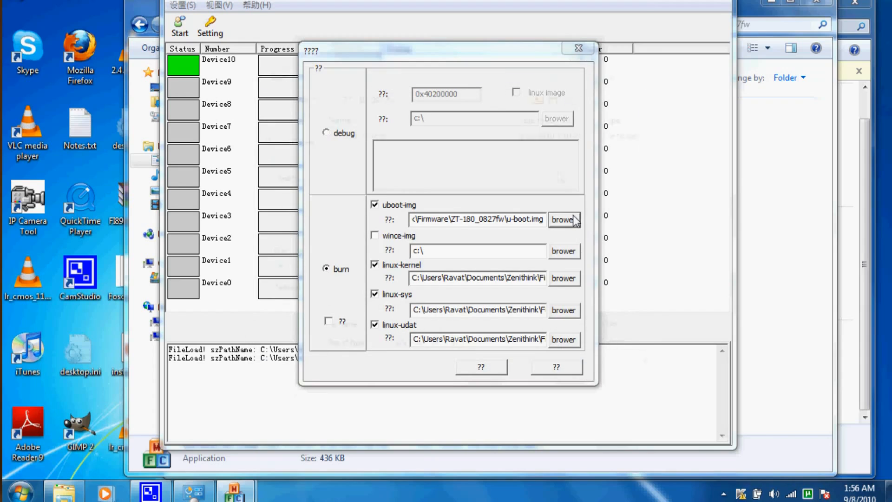
click(563, 220)
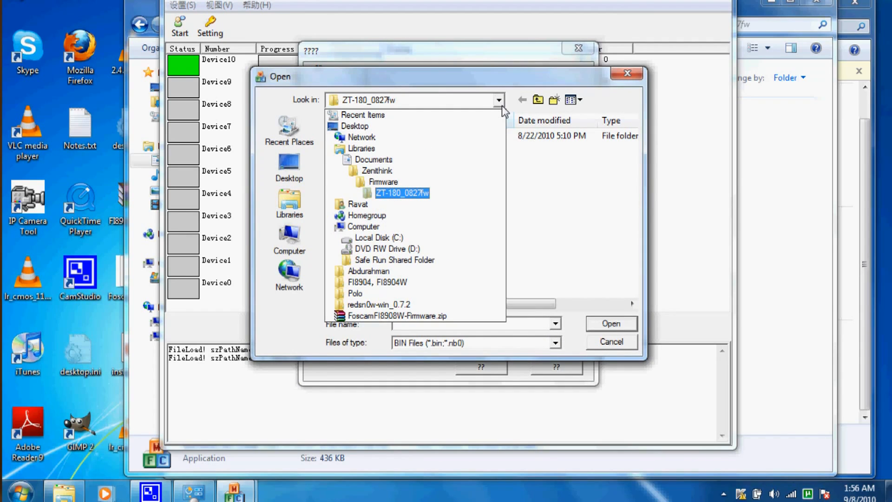
click(383, 182)
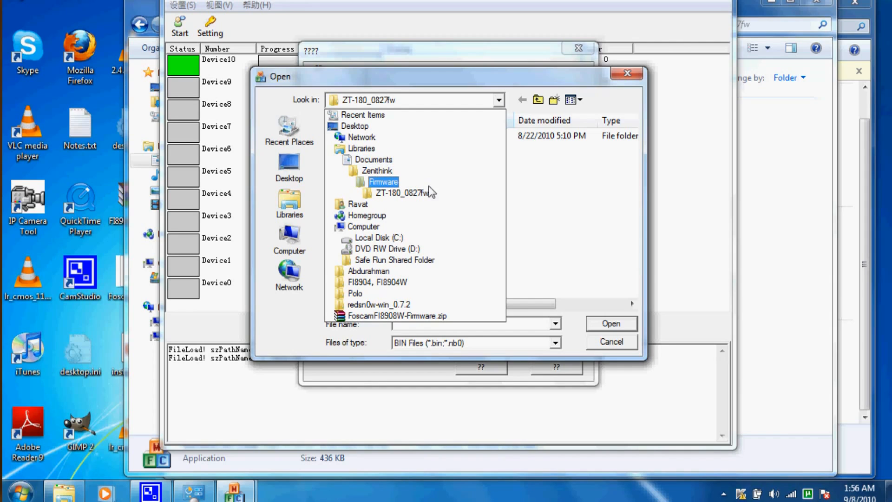
click(403, 192)
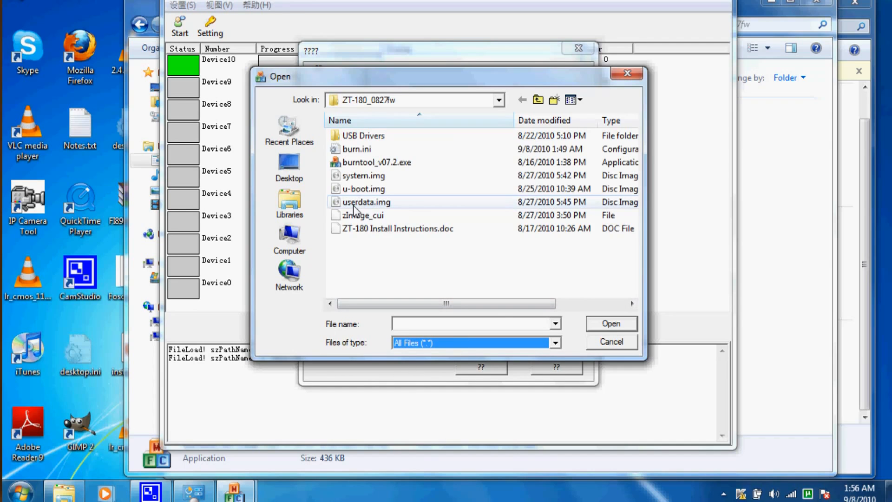
mouse_move(362, 189)
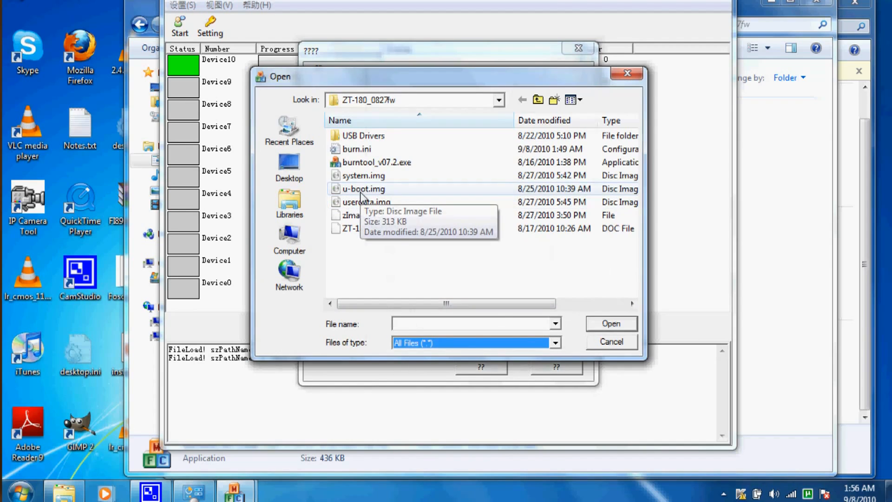
click(611, 324)
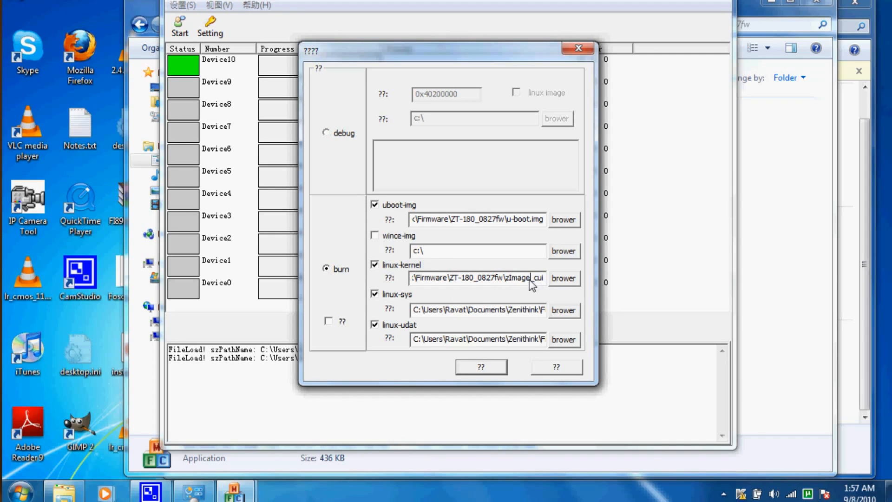
mouse_move(537, 285)
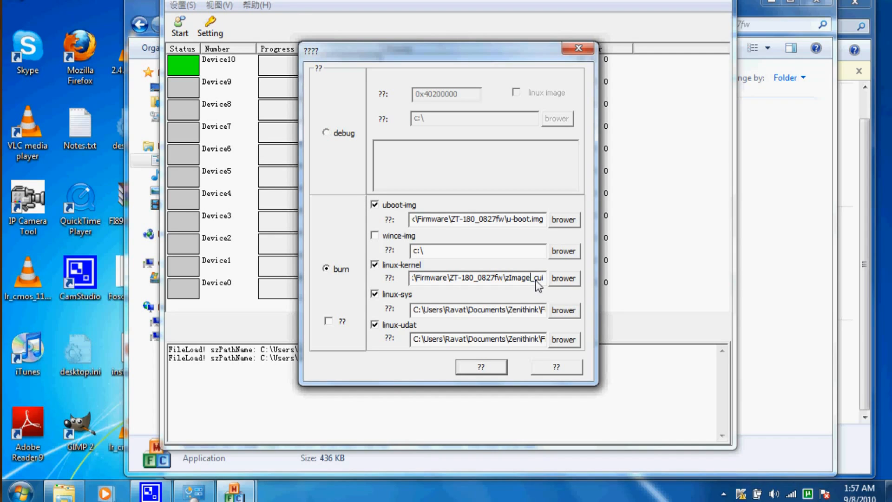
Step: Browse for the linux-sys image and show all file types in ZT-180_0827fw
click(563, 278)
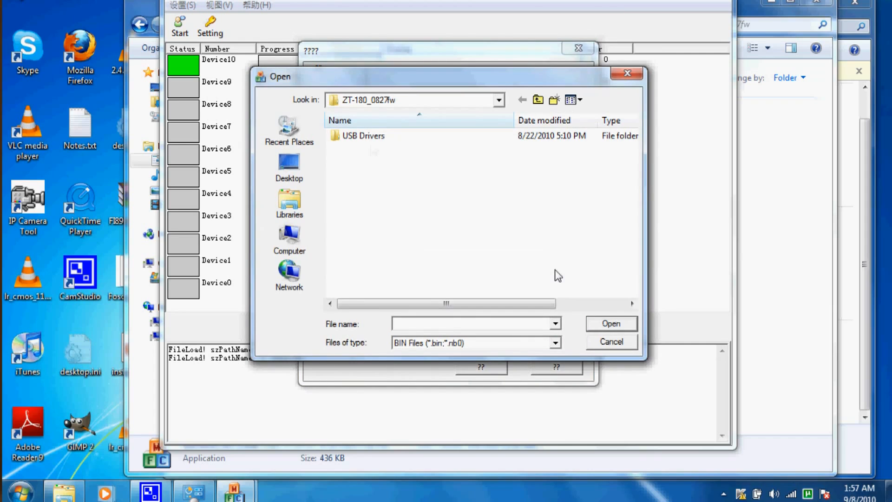
mouse_move(428, 345)
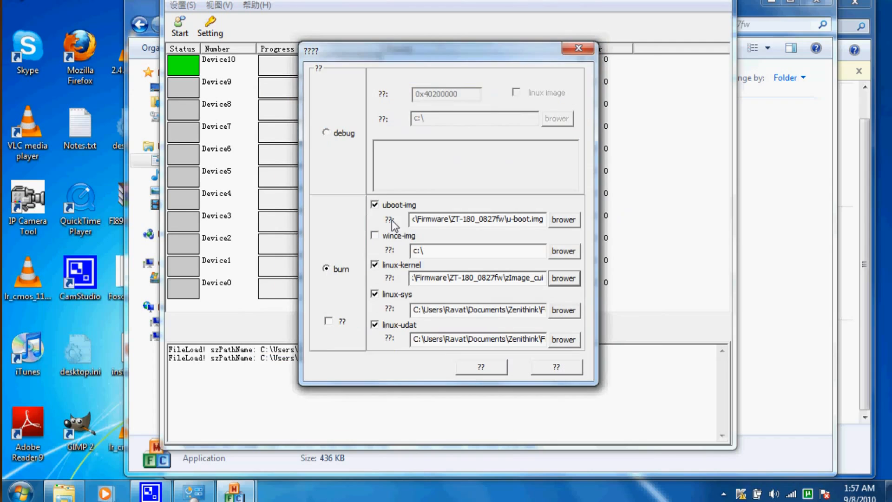
double_click(453, 310)
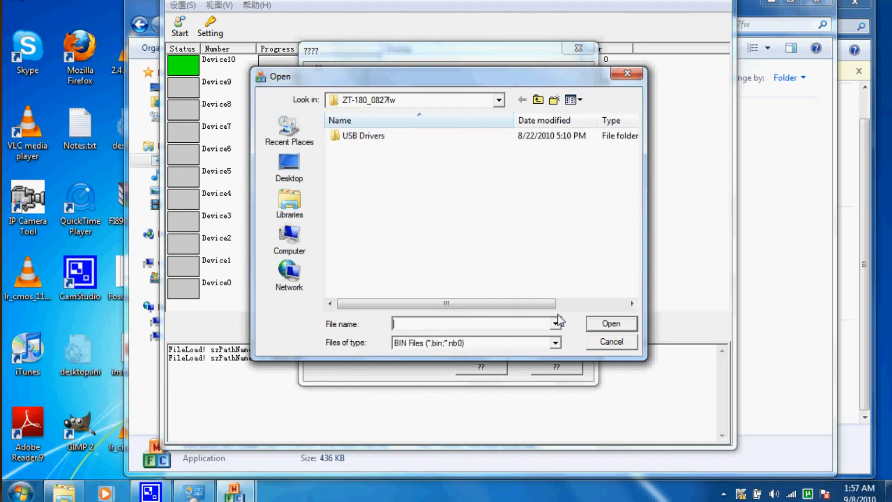
mouse_move(491, 188)
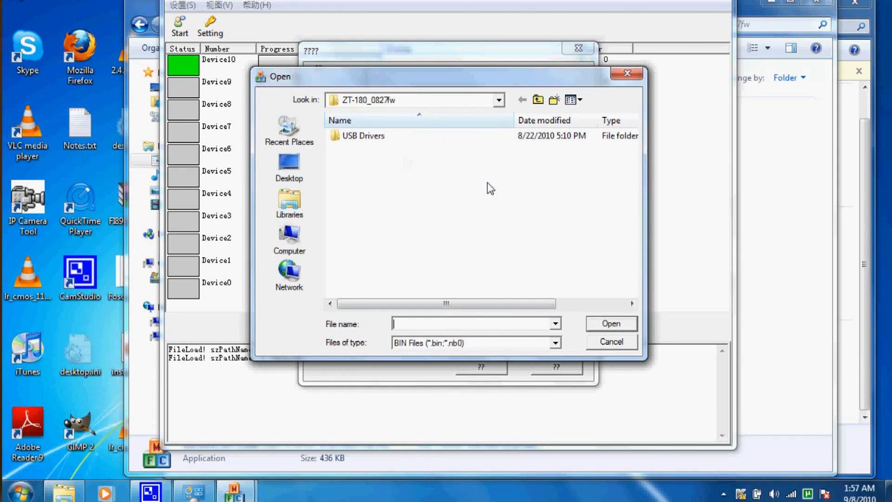
mouse_move(364, 135)
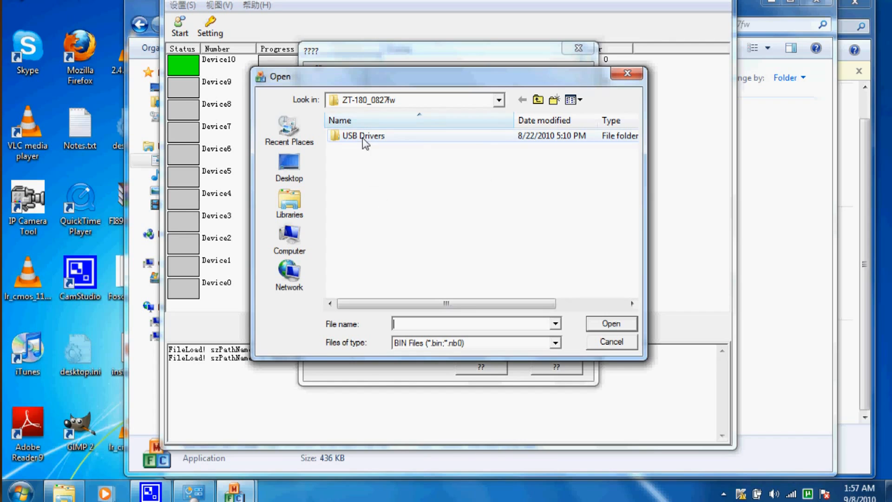
click(553, 343)
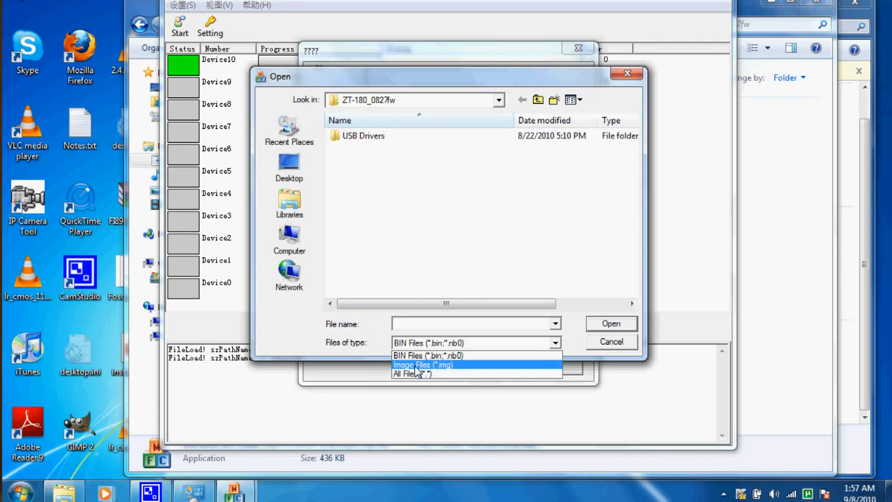
click(411, 374)
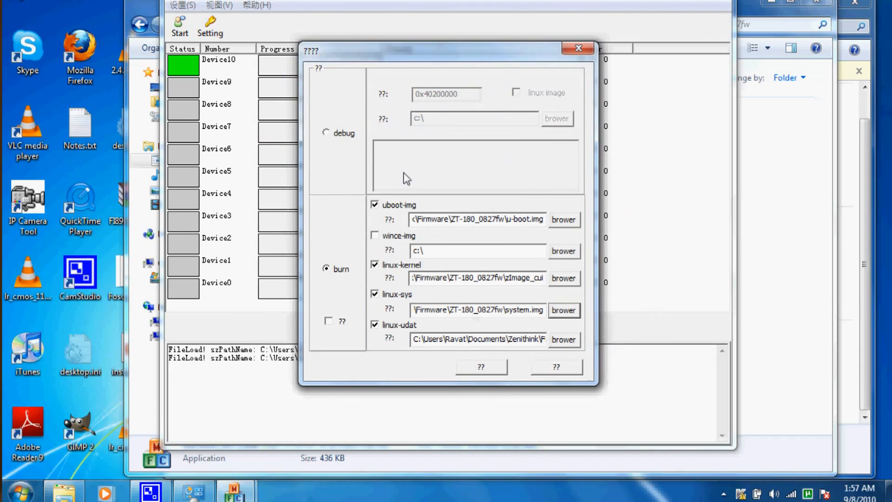
Step: Load system.img, set linux-udat to userdata.img, and save settings to burn.ini
double_click(489, 339)
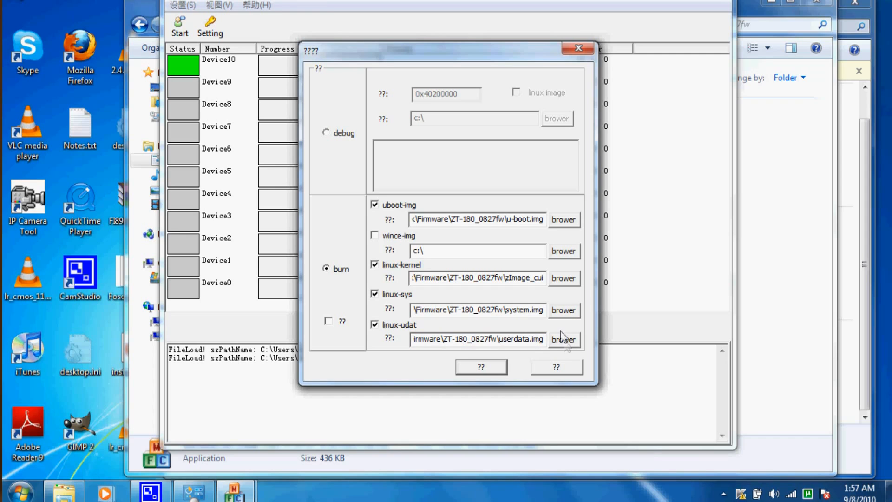
click(563, 339)
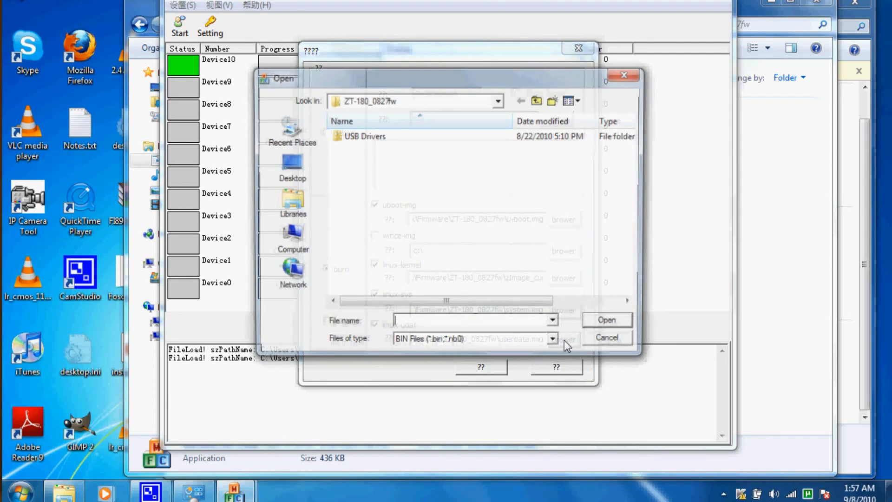
click(553, 342)
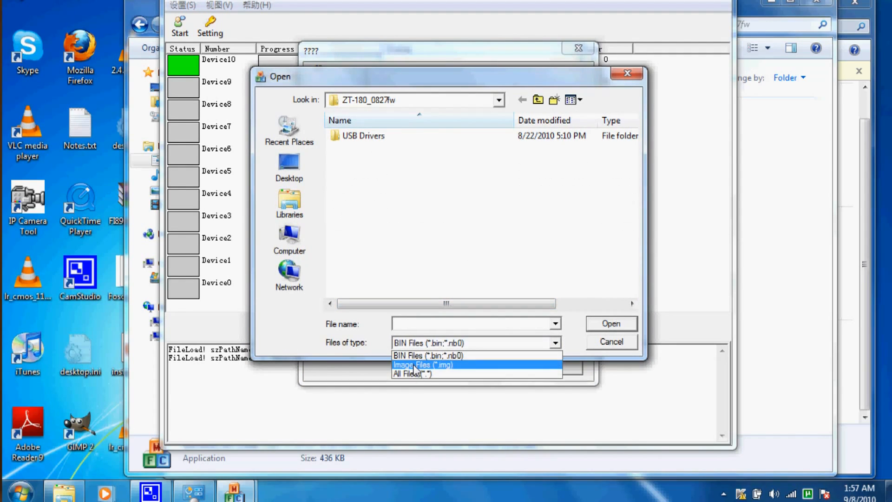
click(412, 373)
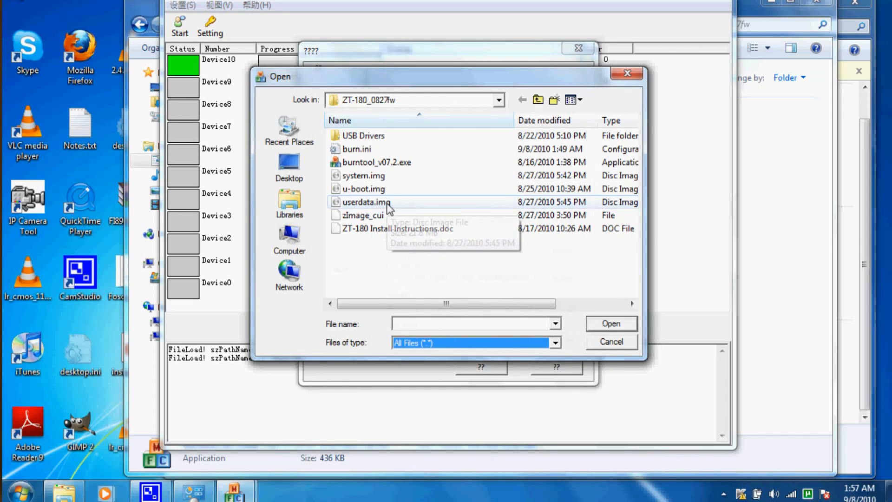
click(611, 324)
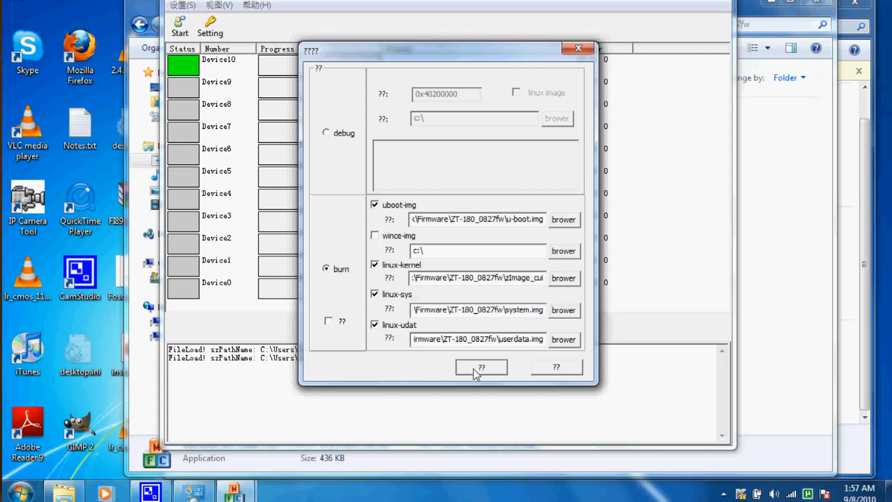
click(481, 367)
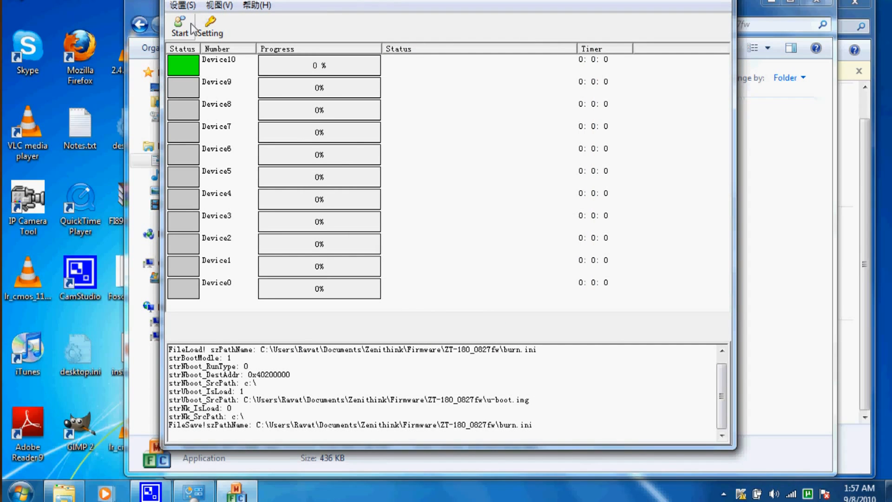